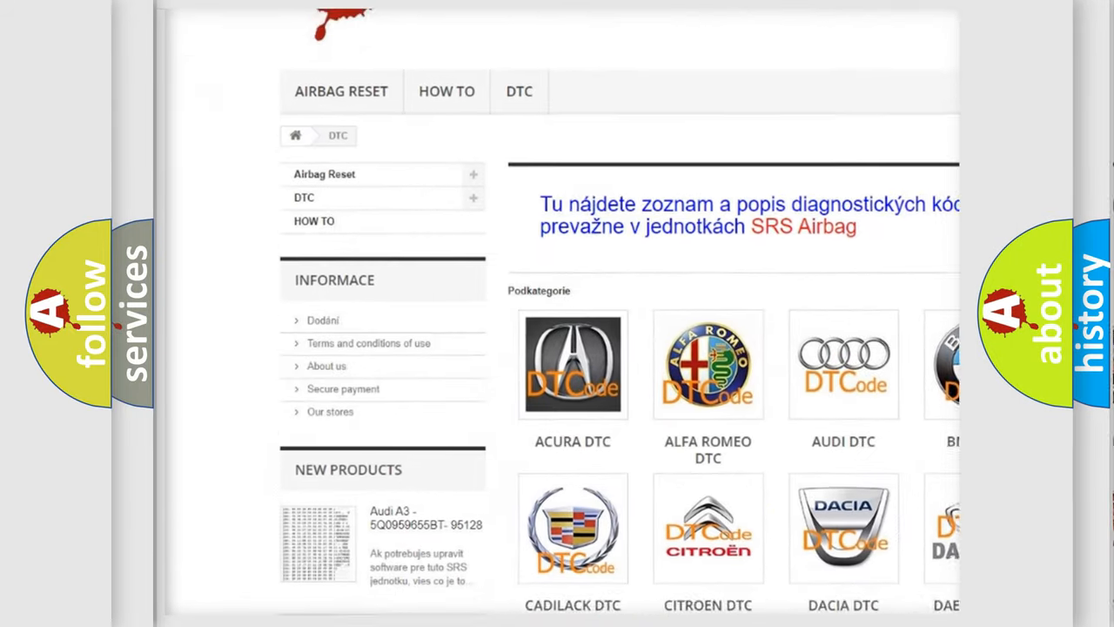
pyautogui.scroll(-3)
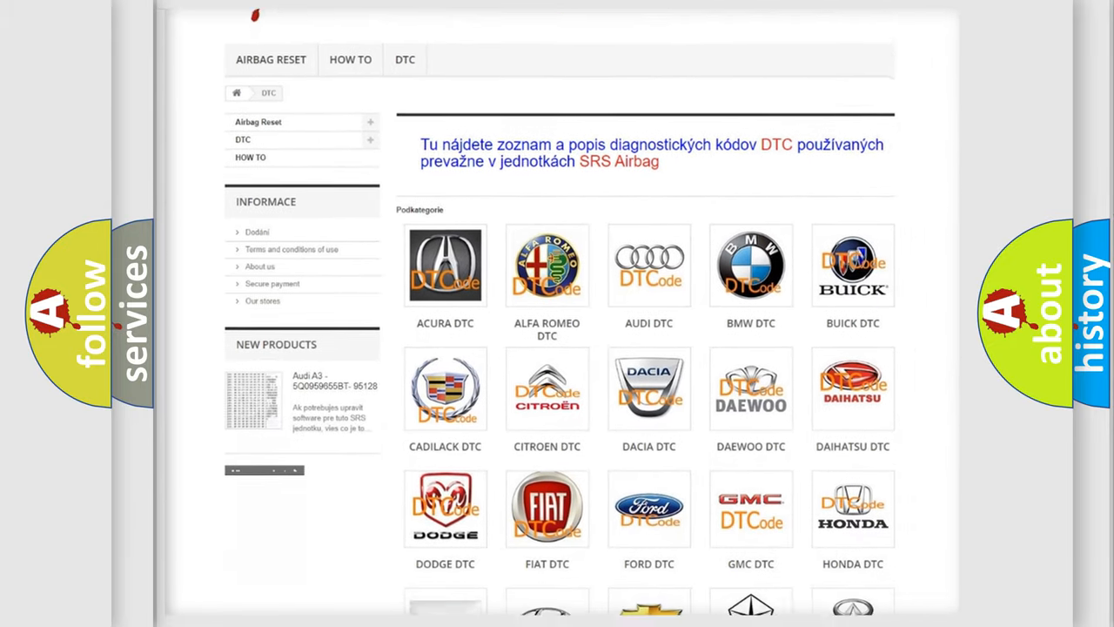
pyautogui.scroll(-3)
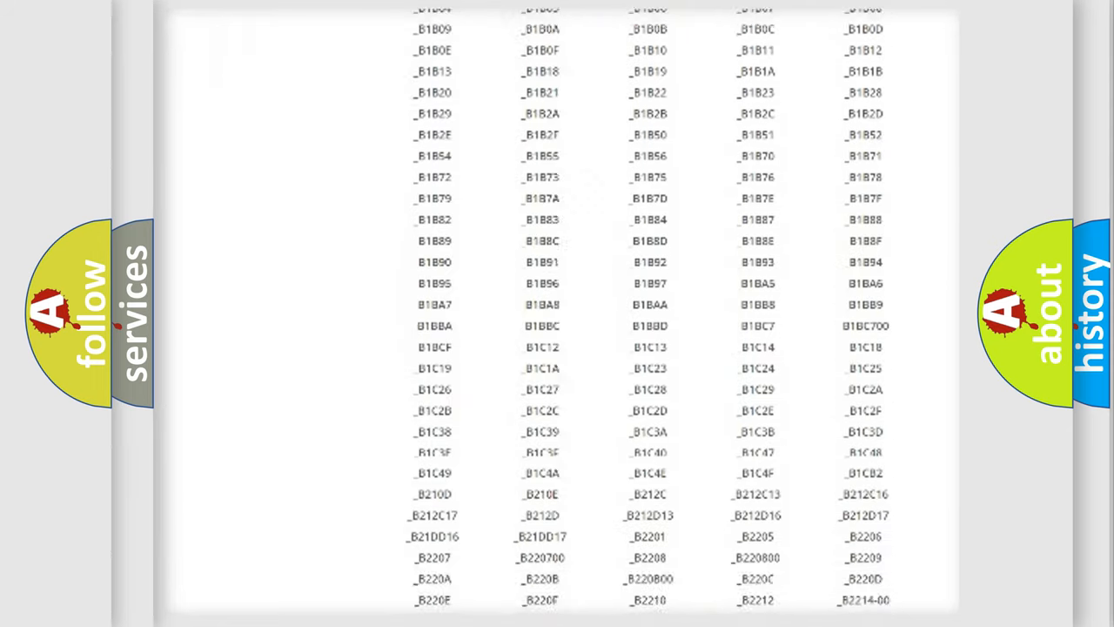
pyautogui.scroll(-3)
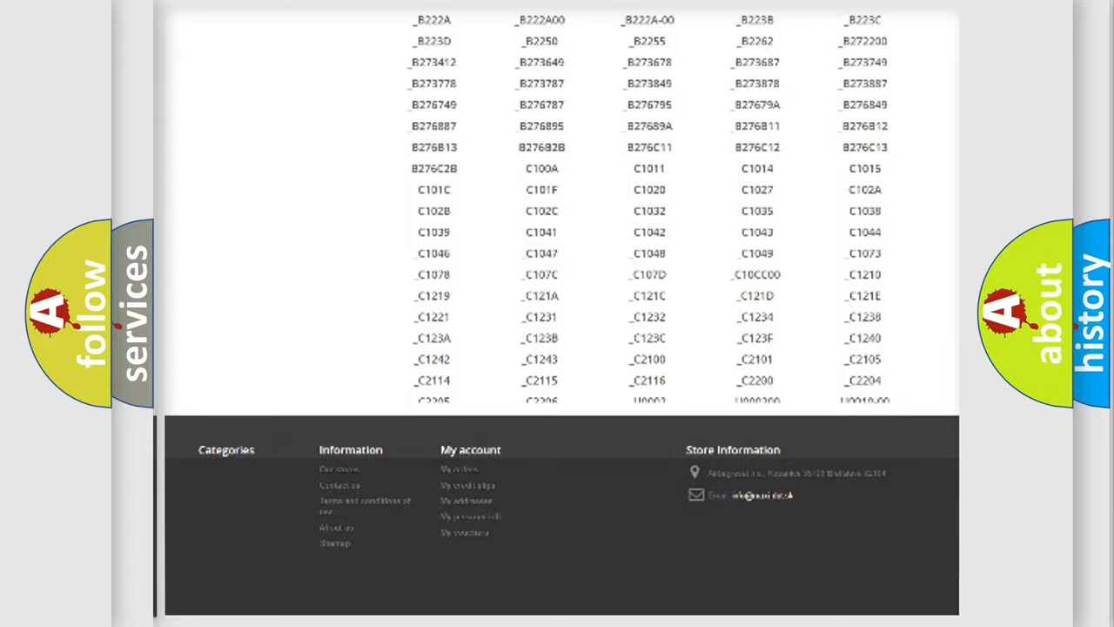